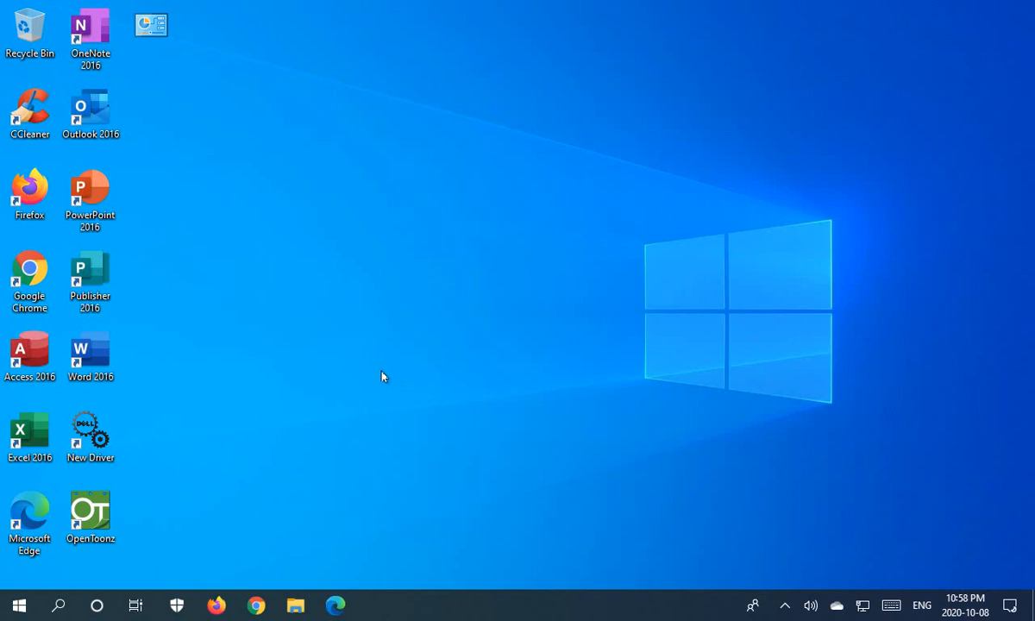
Step: Check the Start menu power options, which show a pending update restart
left_click(26, 518)
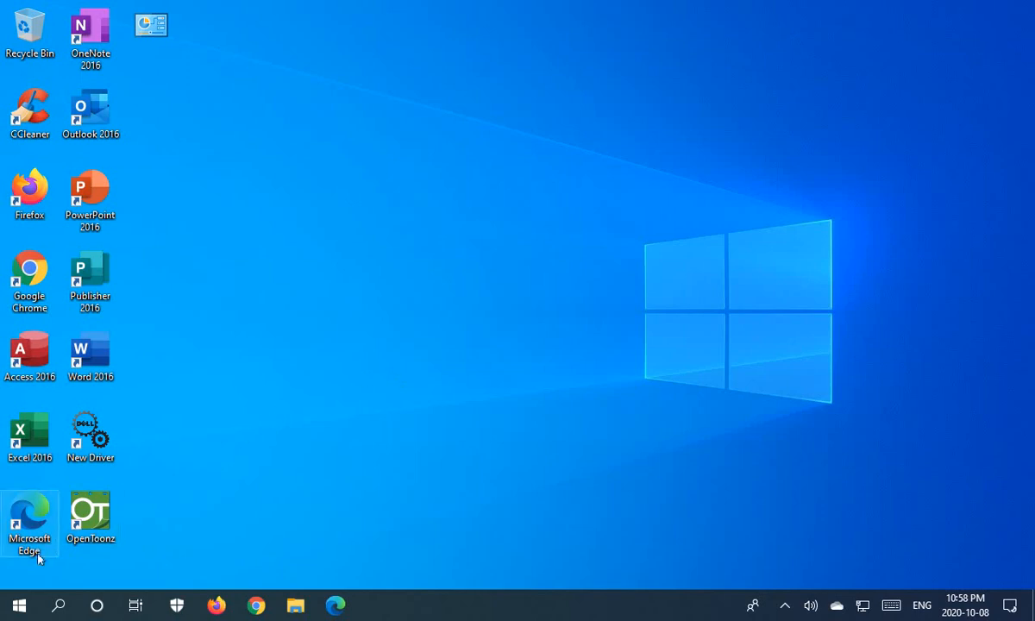
left_click(10, 602)
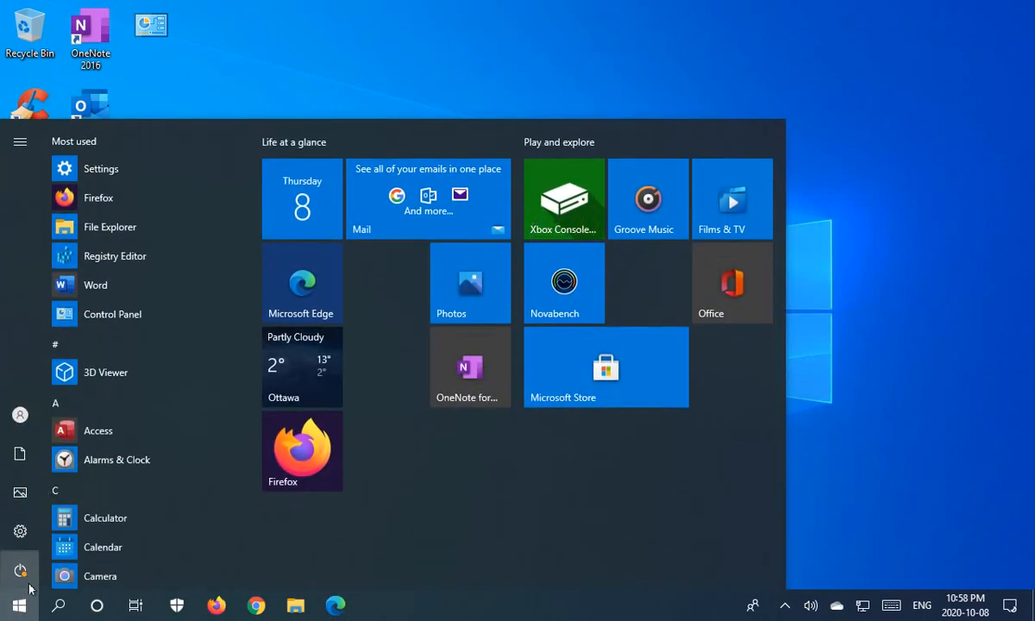
left_click(21, 141)
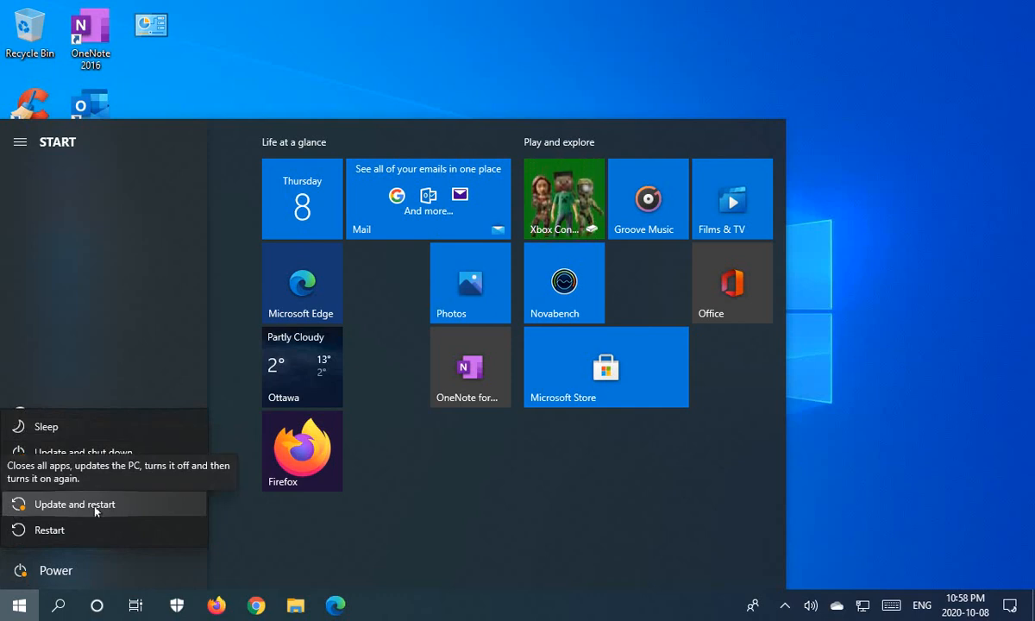
mouse_move(74, 426)
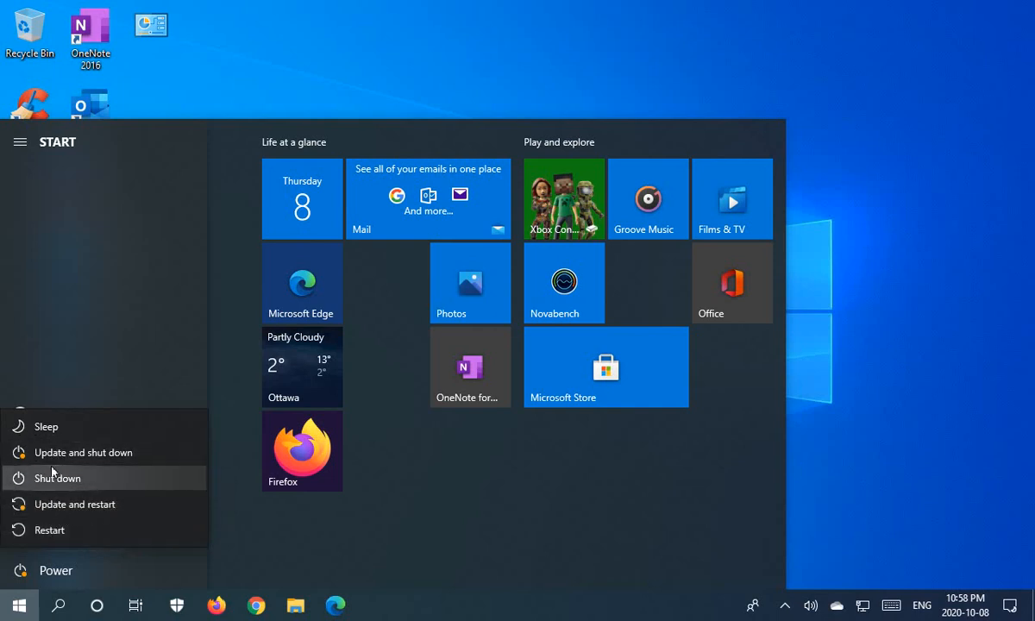
mouse_move(55, 452)
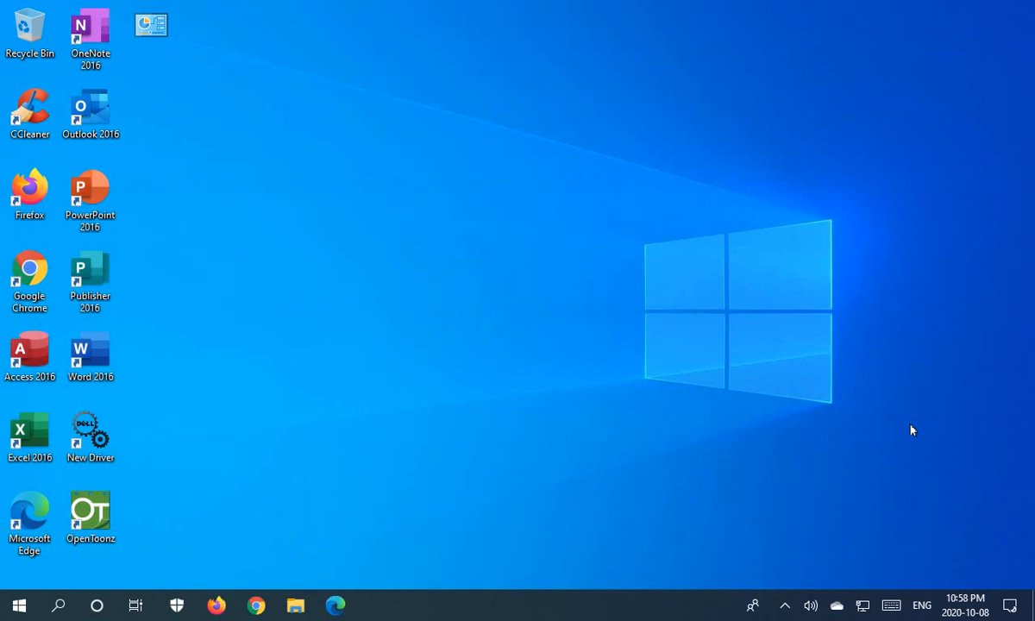
mouse_move(319, 514)
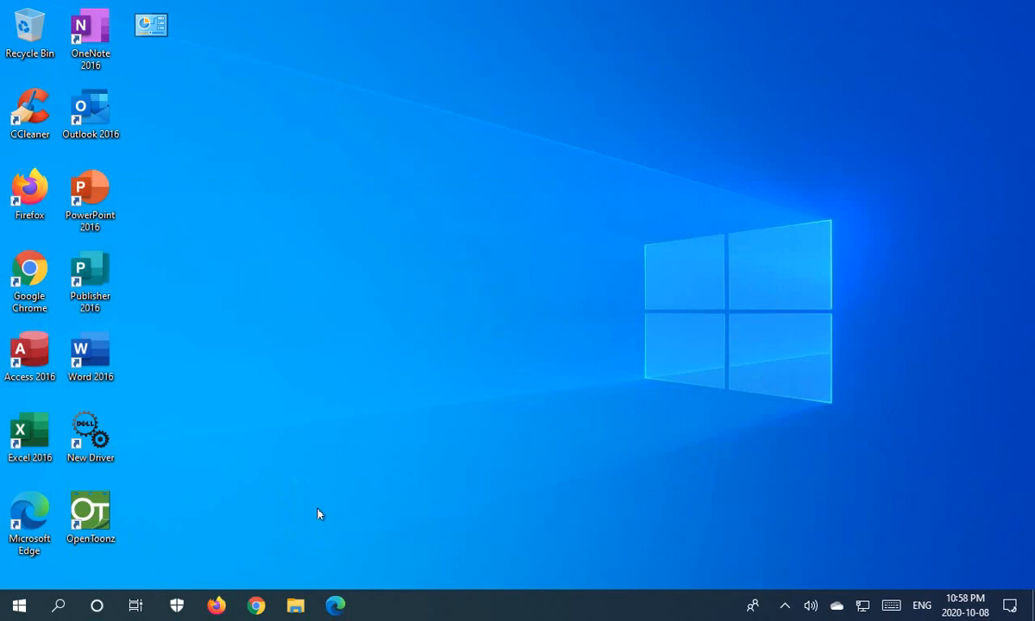
mouse_move(38, 590)
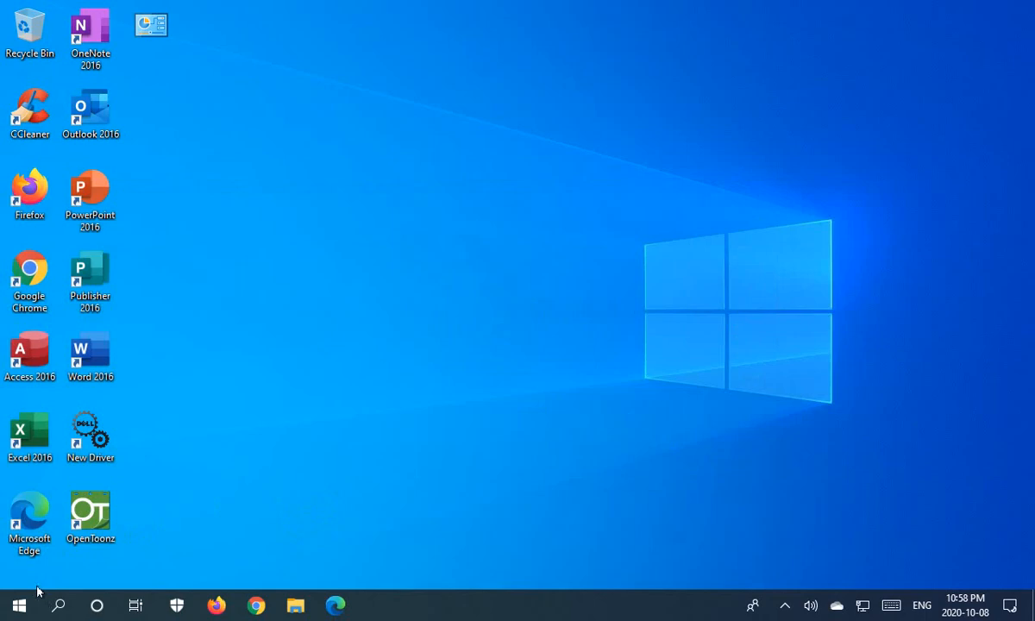
Step: Reach Settings > Update & Security > Windows Update showing the pending .NET Framework cumulative update
left_click(14, 602)
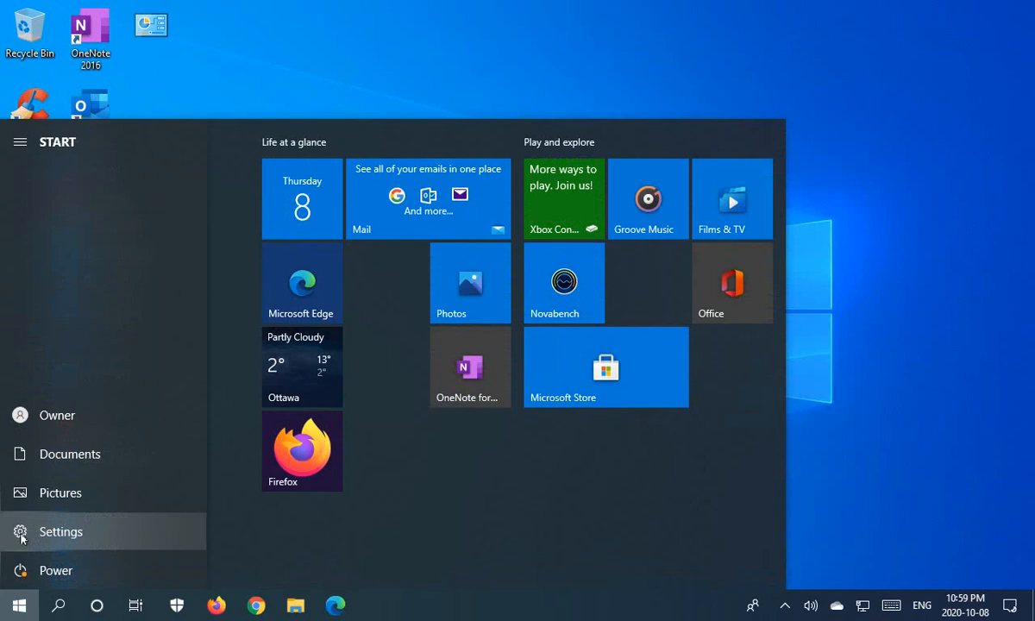
left_click(60, 531)
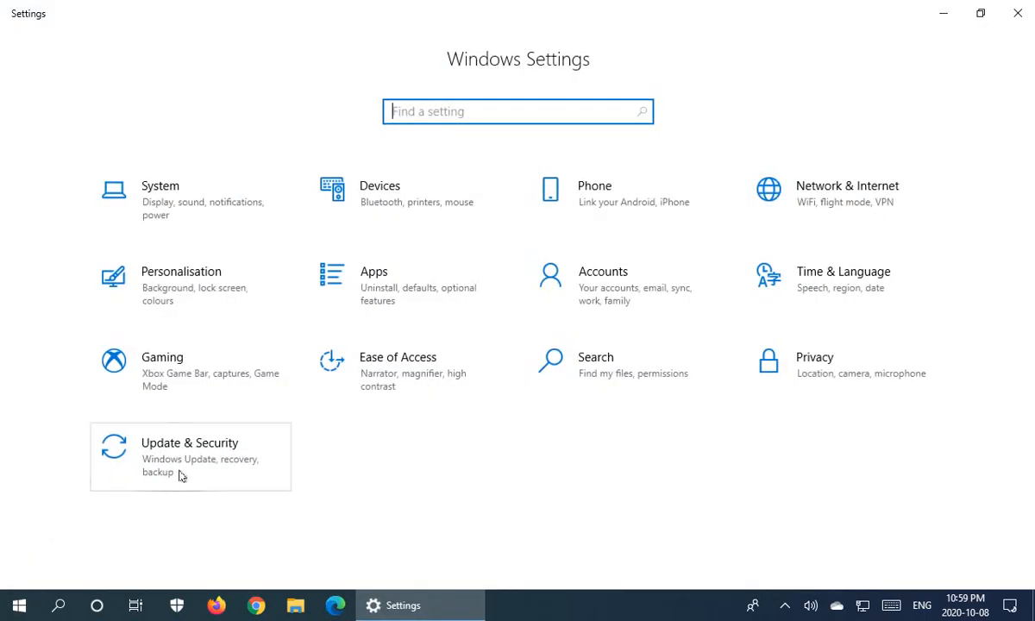
left_click(190, 457)
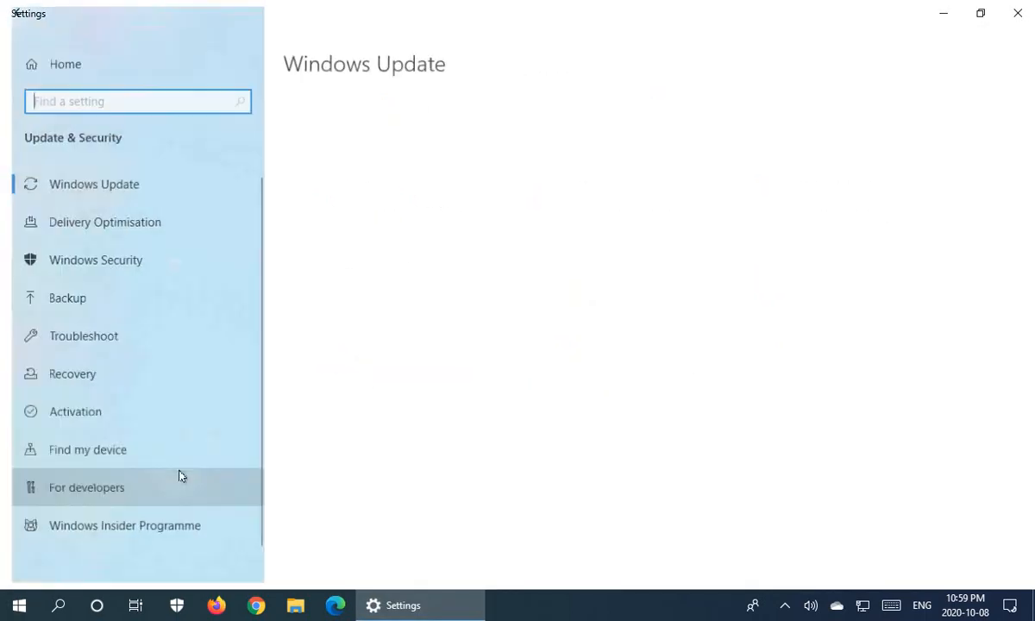
left_click(87, 487)
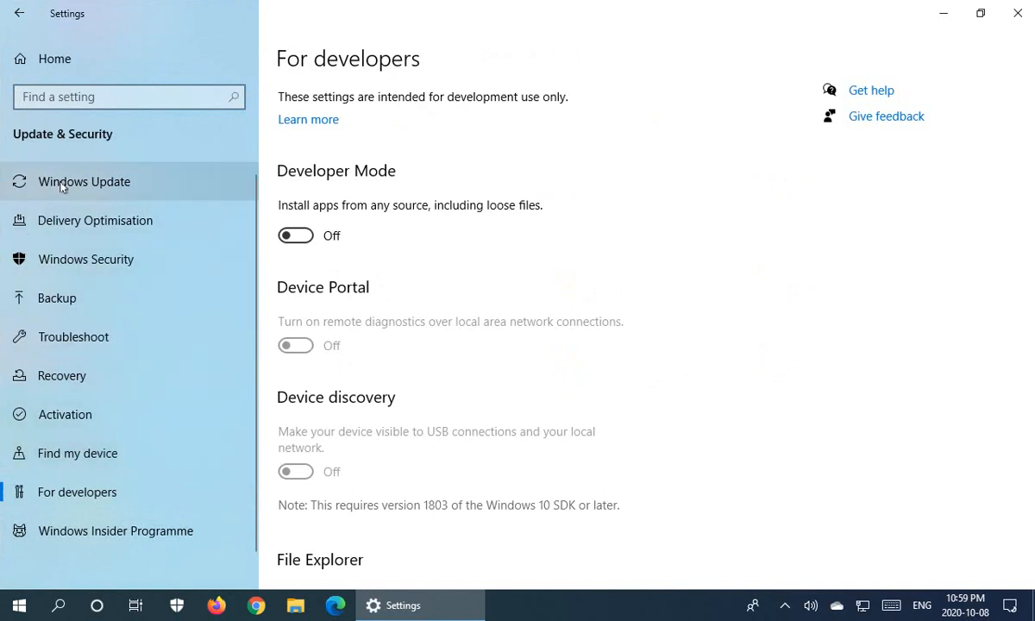
left_click(65, 183)
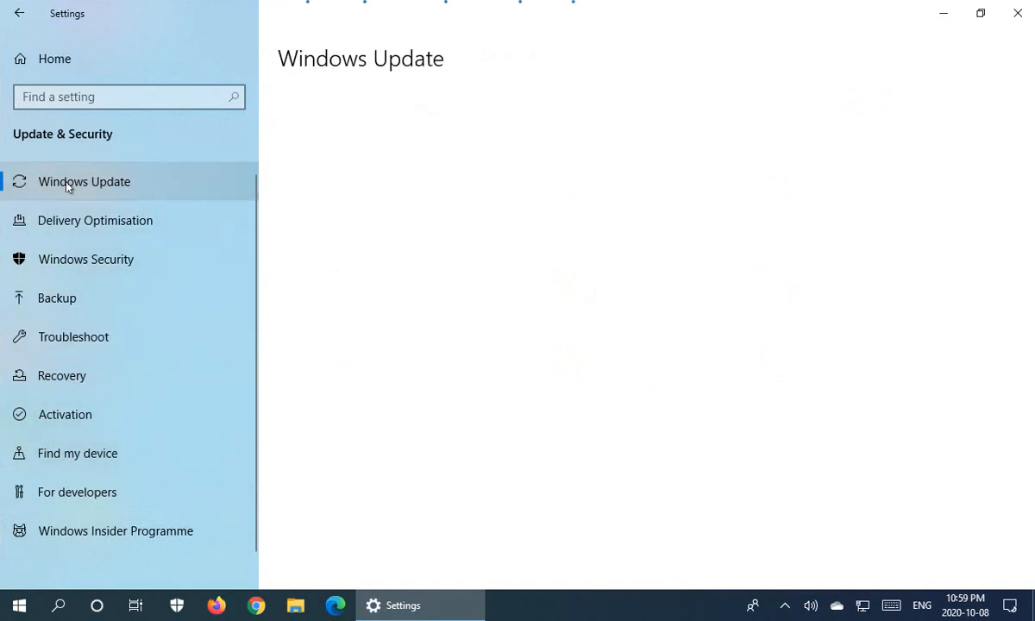
left_click(82, 181)
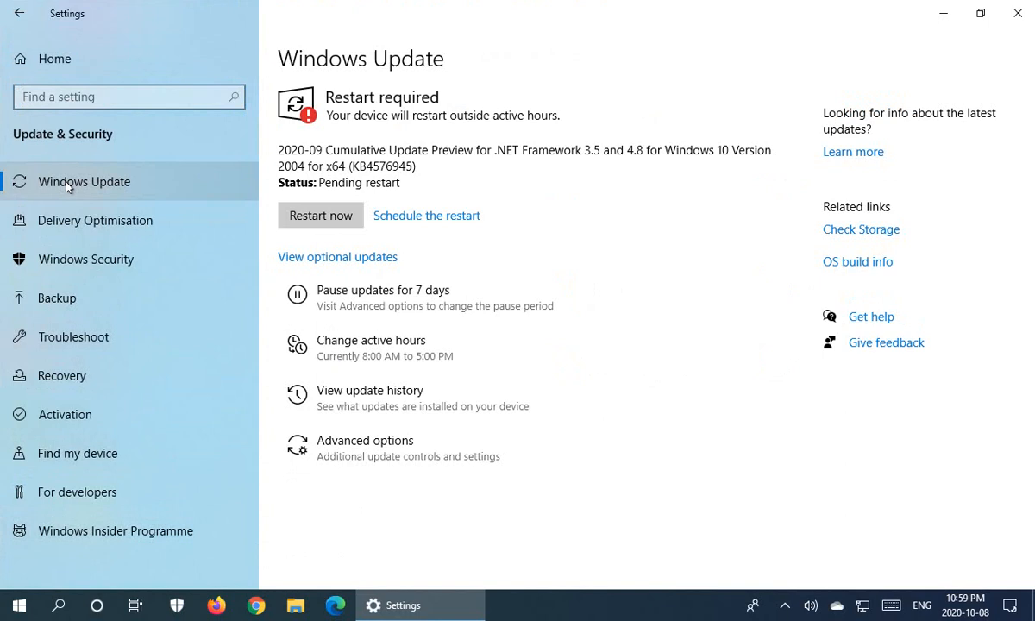
mouse_move(378, 129)
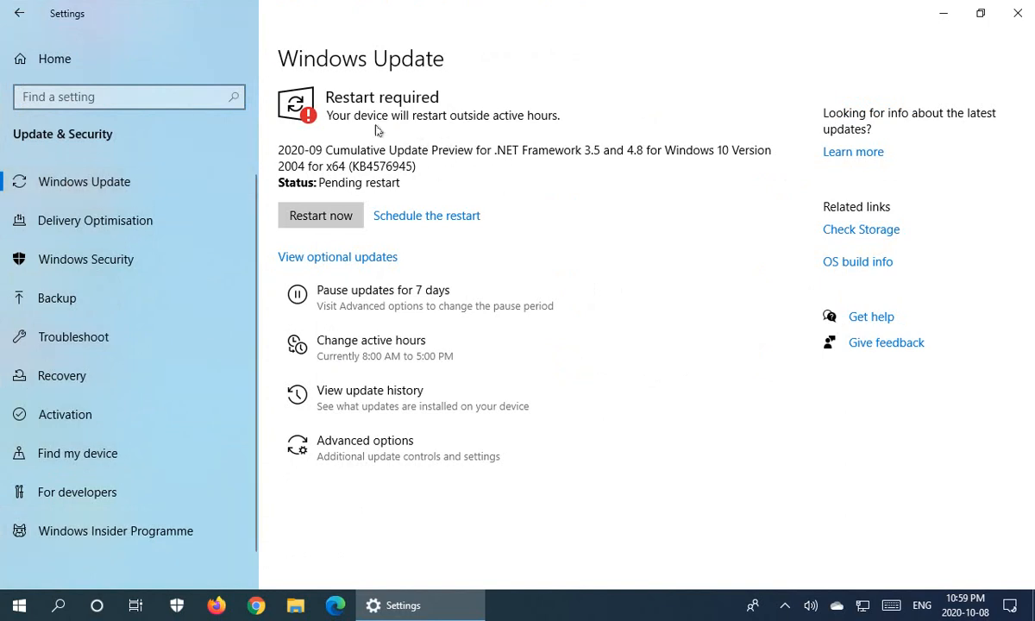
mouse_move(425, 145)
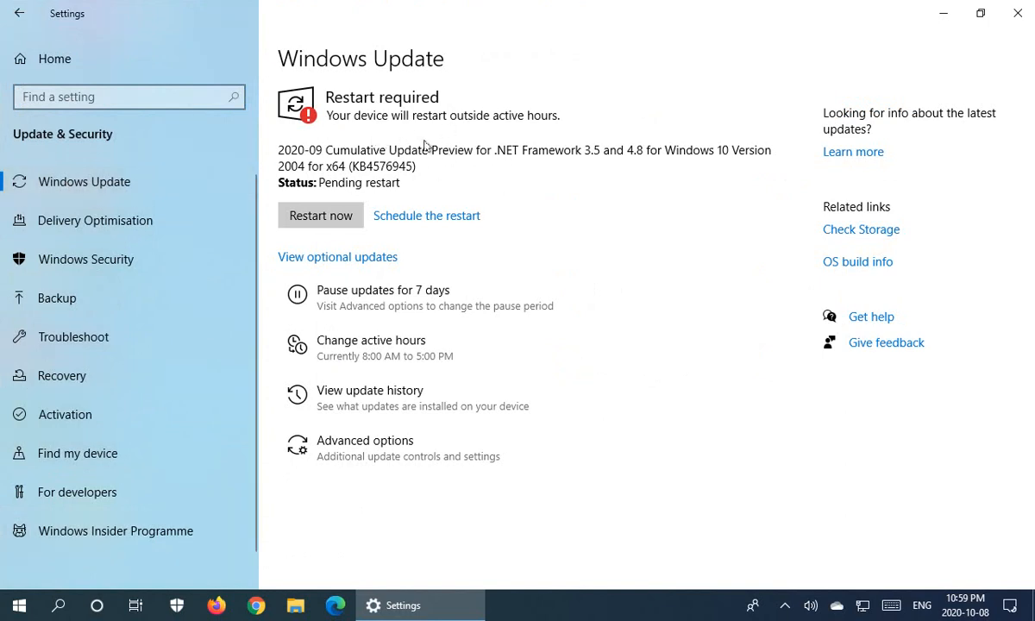
mouse_move(404, 131)
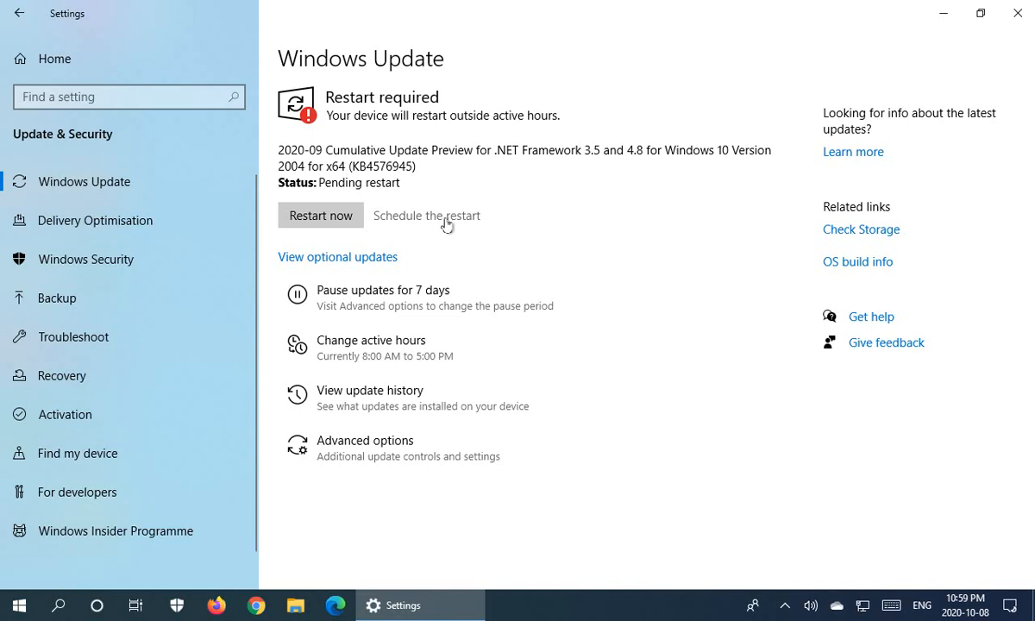
left_click(424, 215)
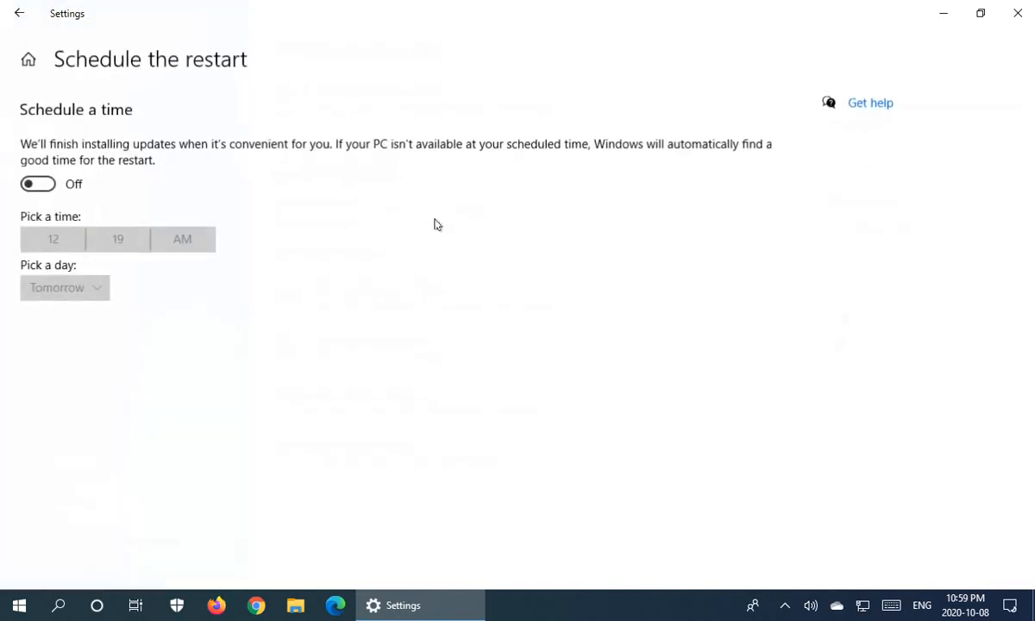
mouse_move(138, 164)
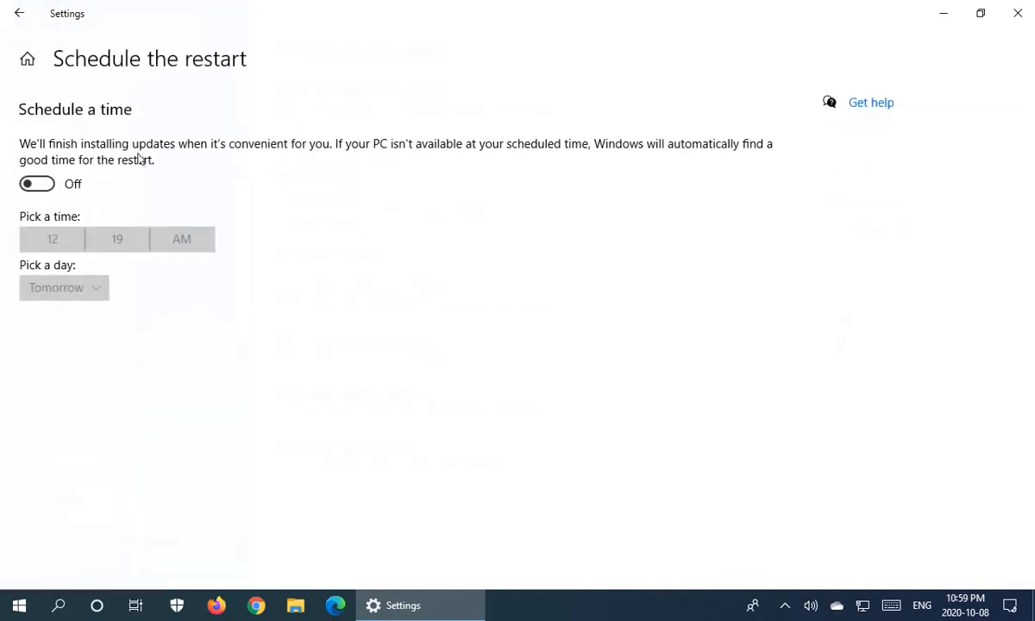
mouse_move(59, 166)
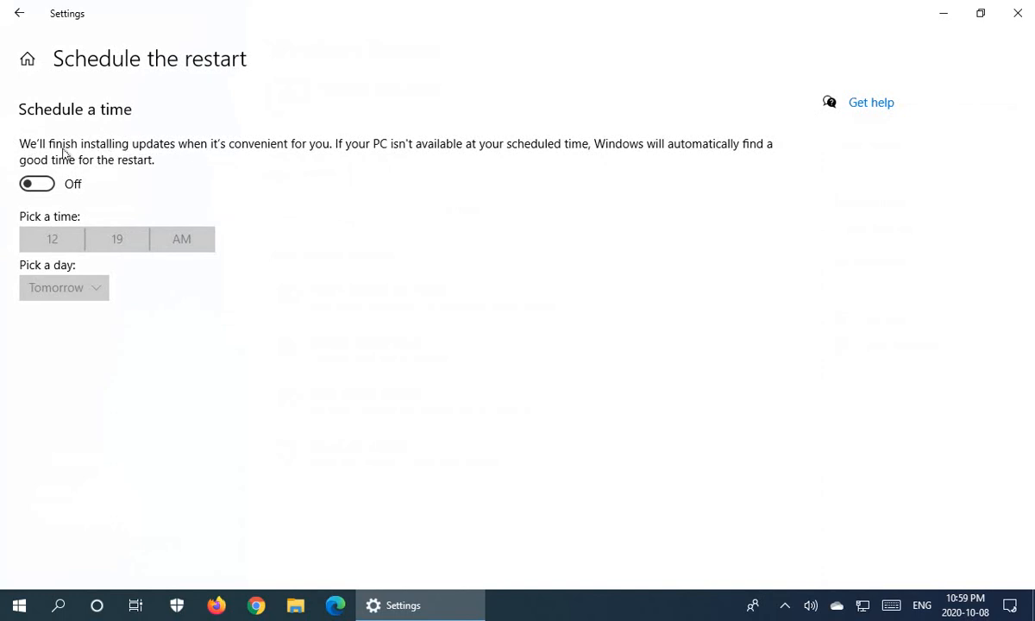
mouse_move(221, 158)
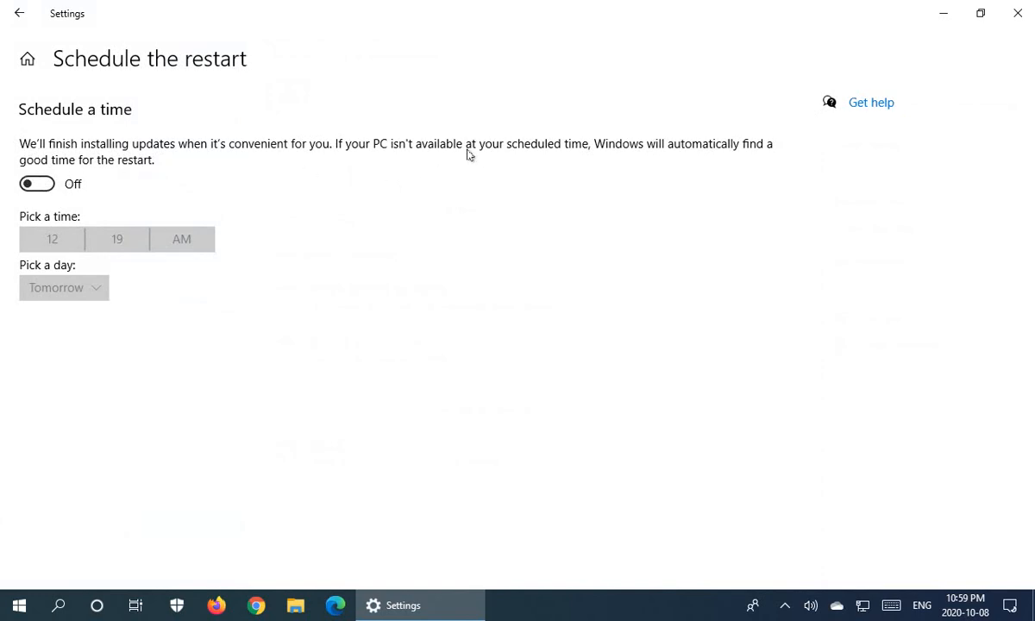
mouse_move(618, 159)
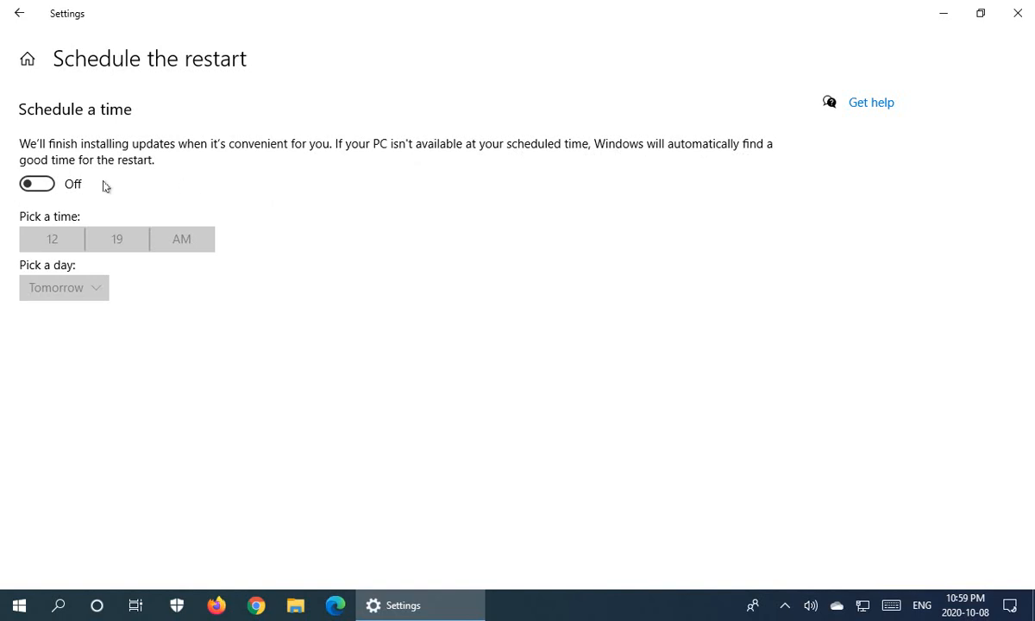
mouse_move(156, 177)
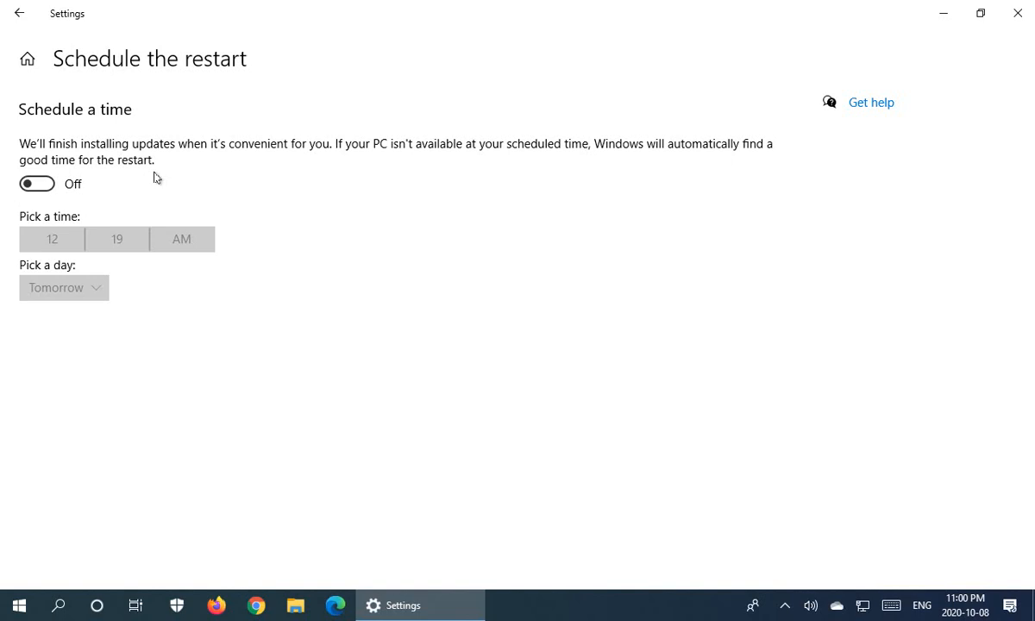
mouse_move(138, 184)
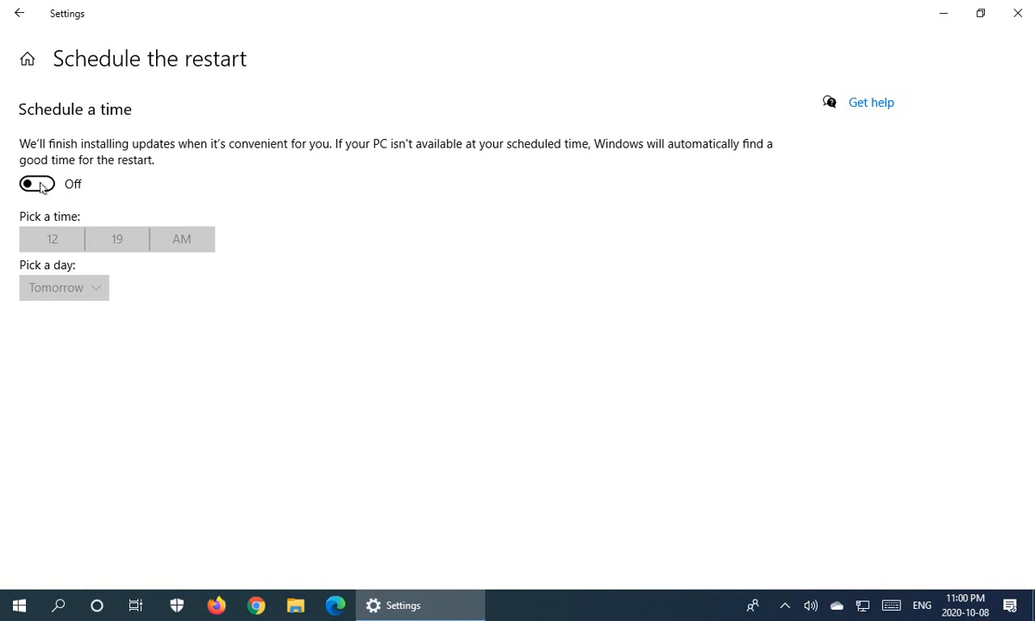
Step: Switch Schedule a time on and set the restart time to 4:00 PM
left_click(37, 183)
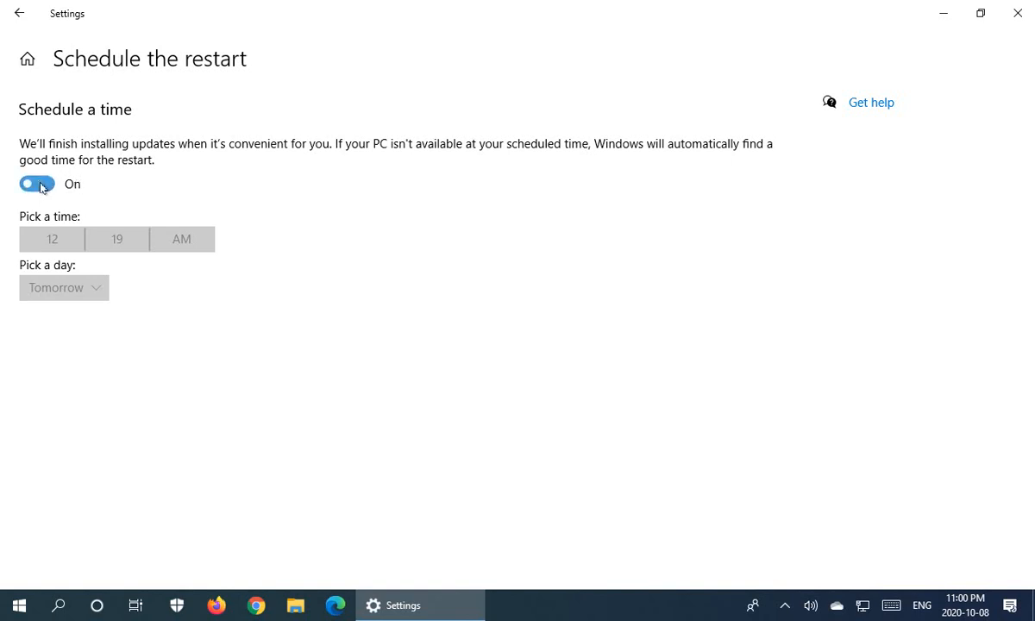
left_click(36, 184)
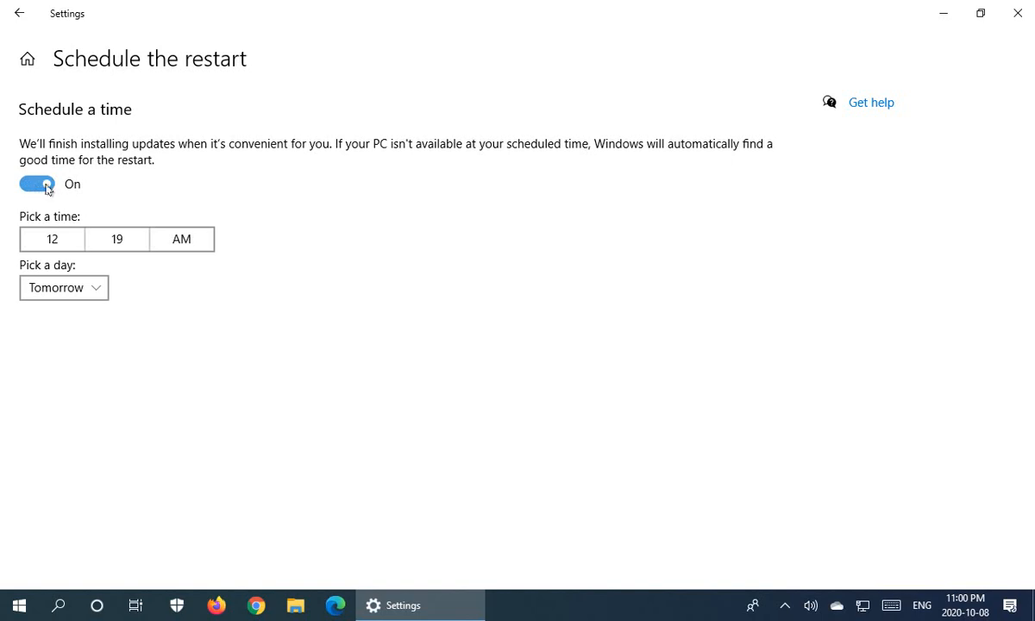
mouse_move(176, 193)
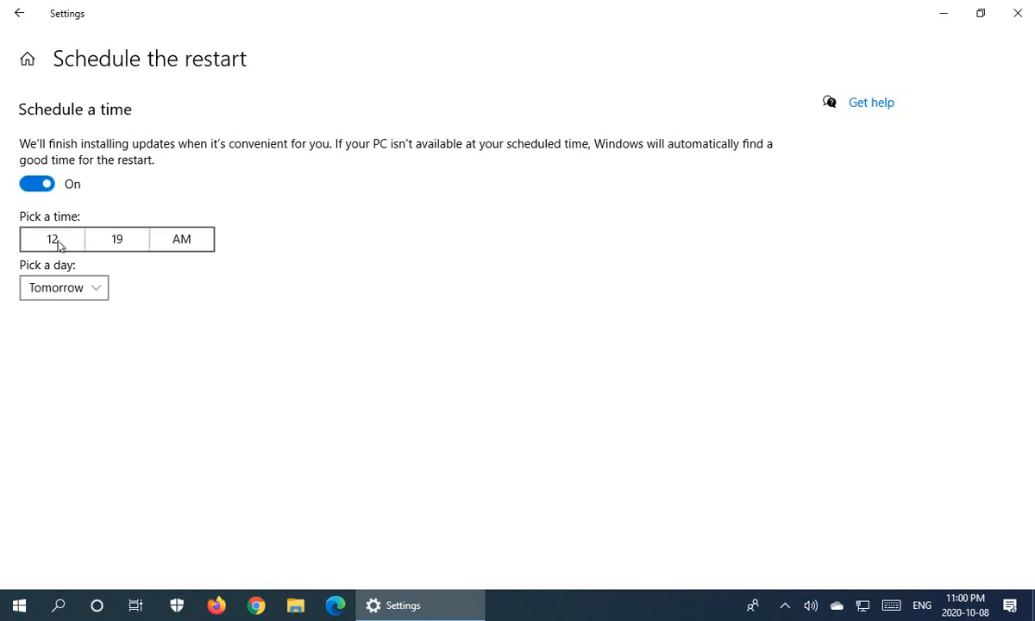
left_click(50, 238)
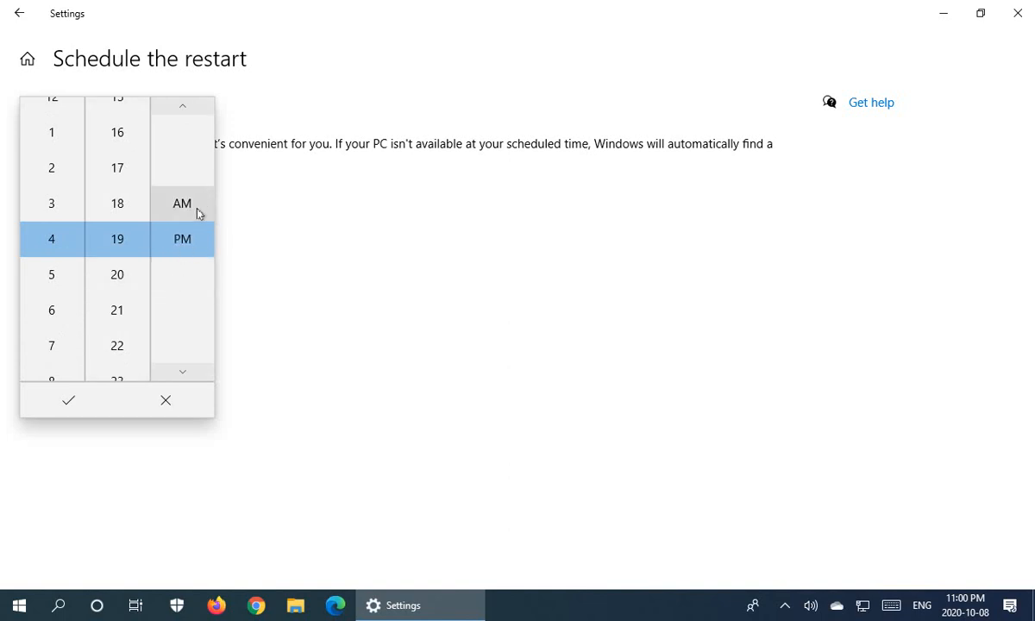
mouse_move(145, 252)
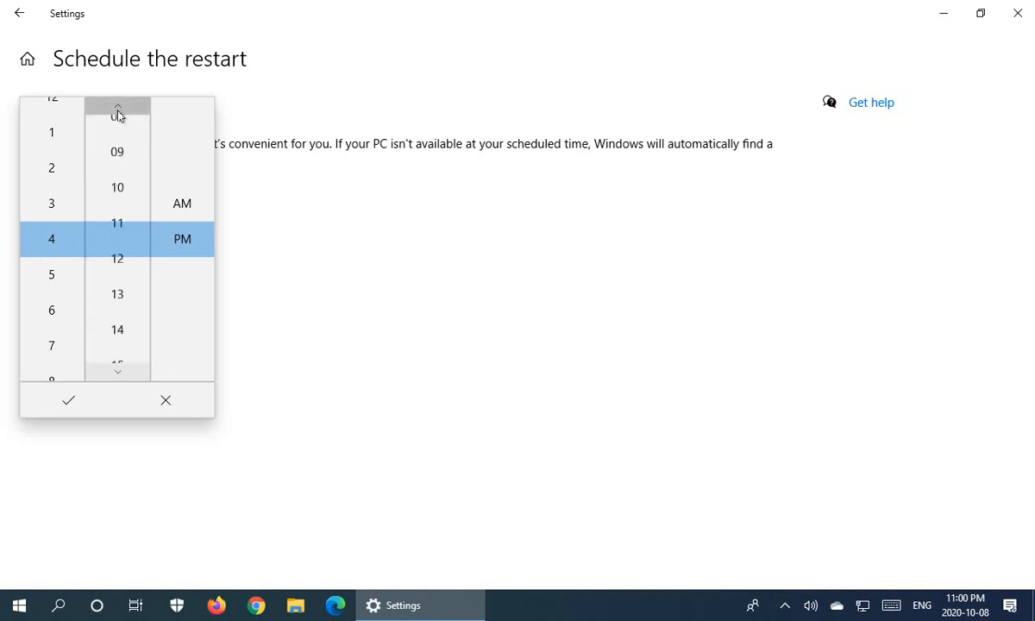
left_click(117, 110)
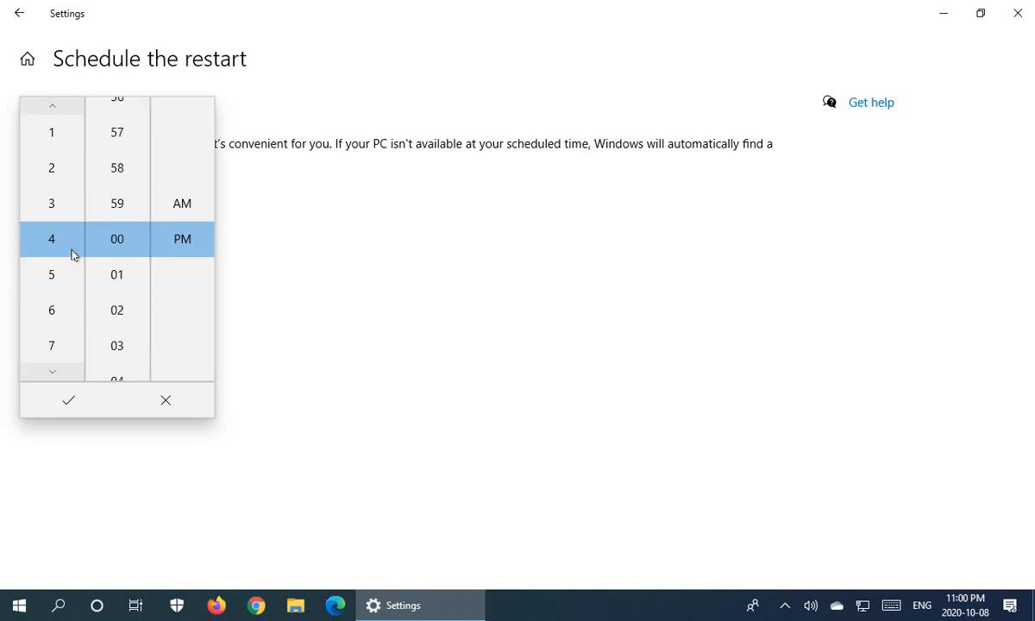
mouse_move(147, 263)
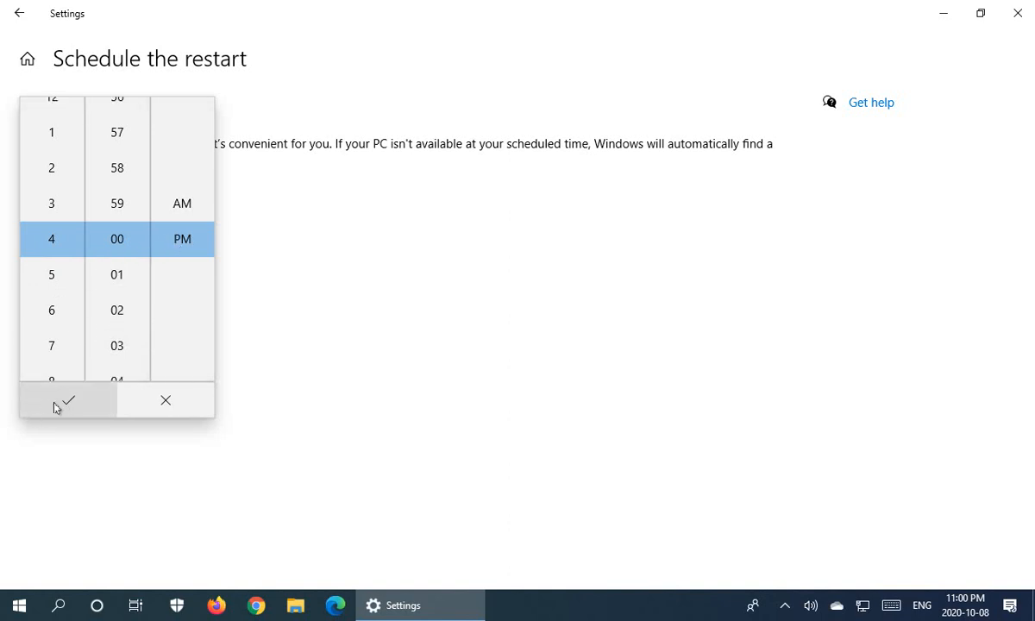
mouse_move(64, 411)
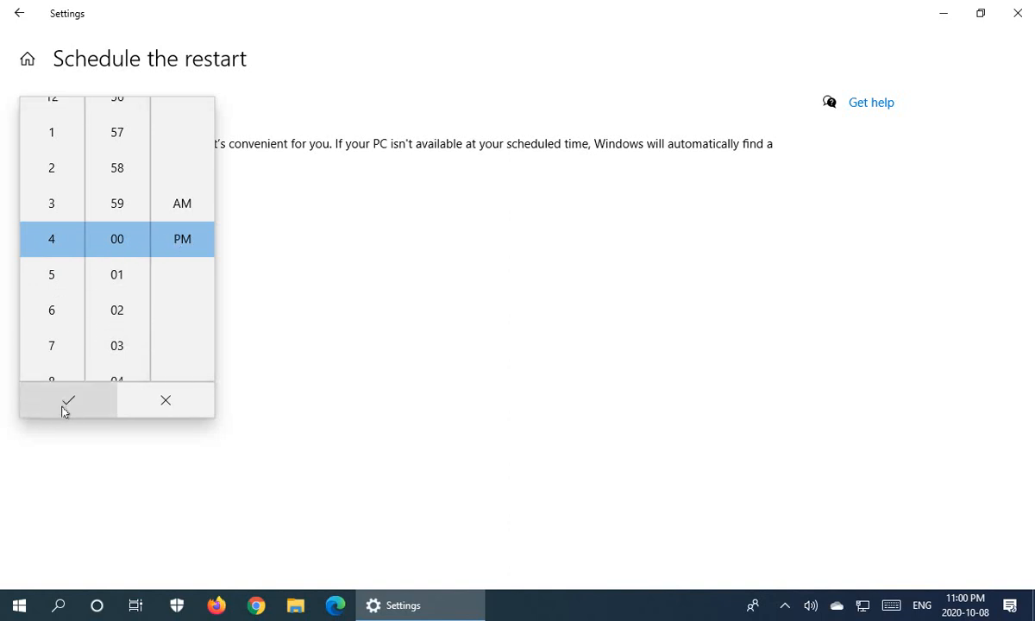
left_click(68, 400)
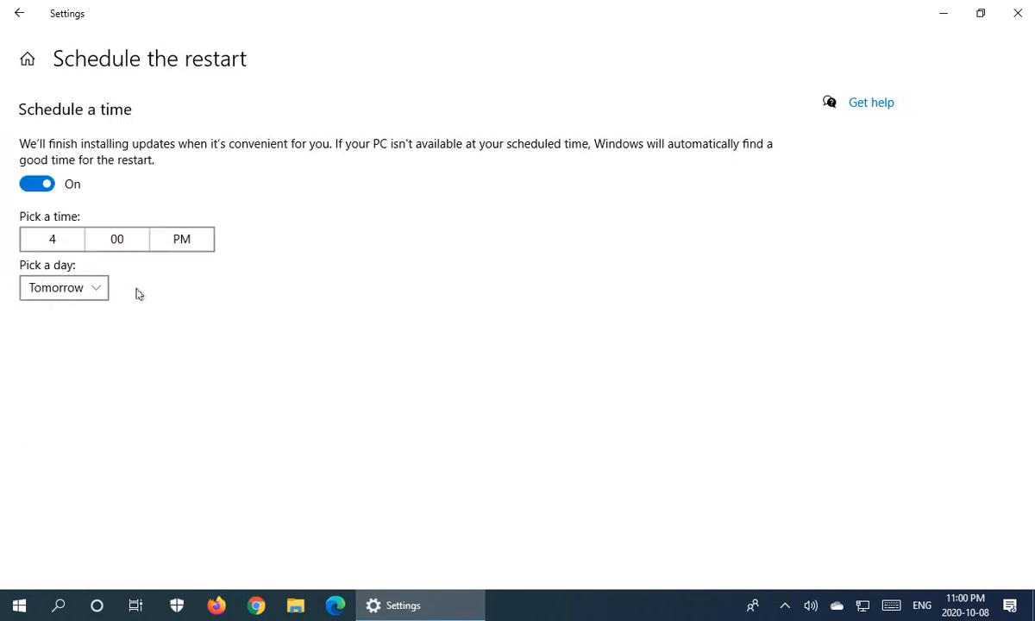
Step: Keep Tomorrow as the restart day
left_click(62, 287)
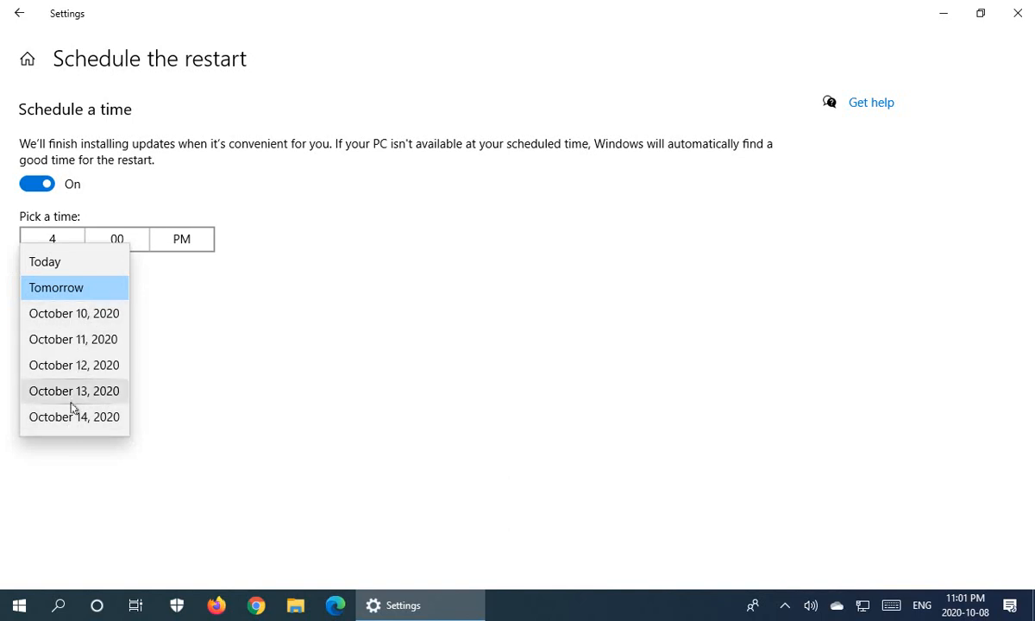
mouse_move(71, 296)
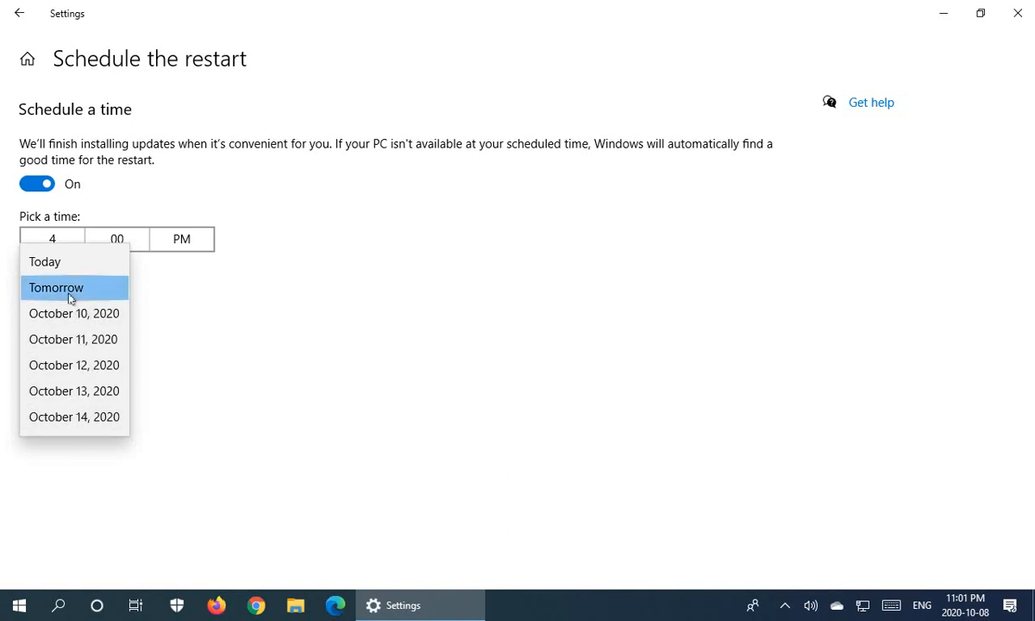
left_click(55, 287)
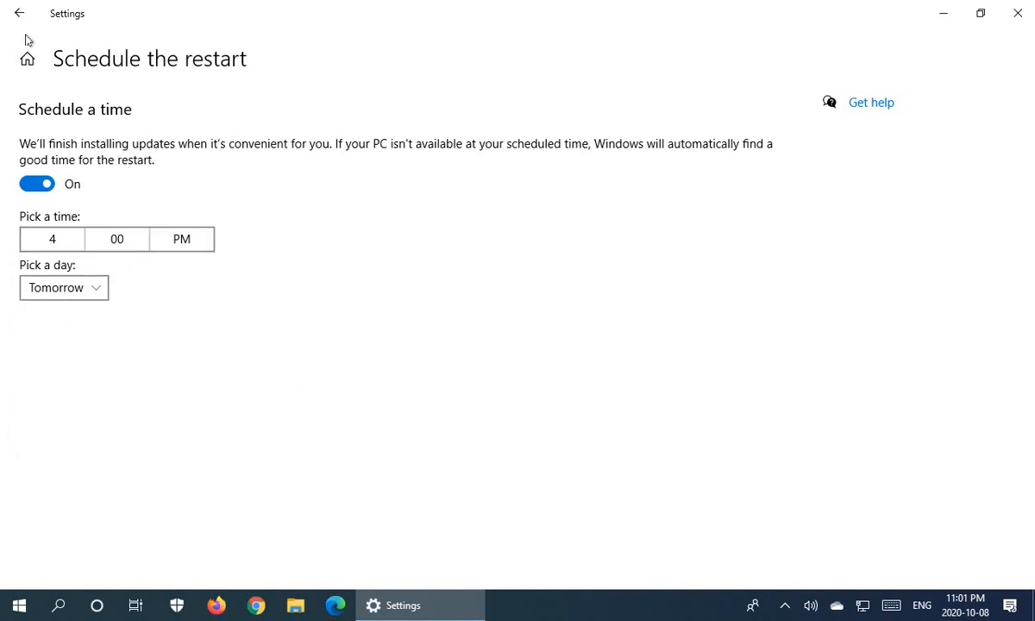
Step: Close Settings and show the Start menu power options with Shut down and Update and restart
left_click(21, 14)
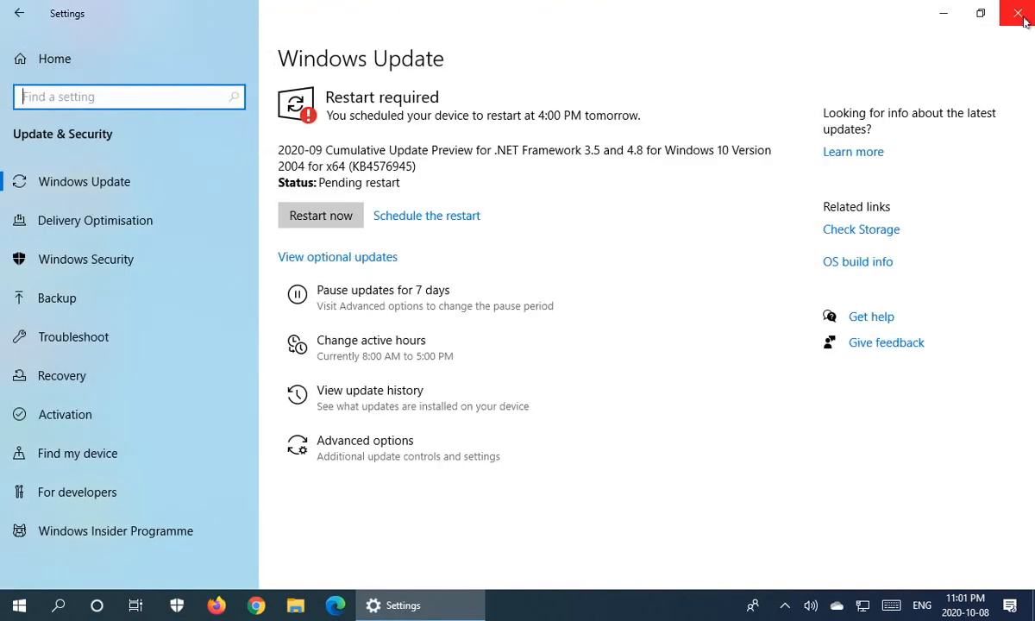
left_click(1018, 14)
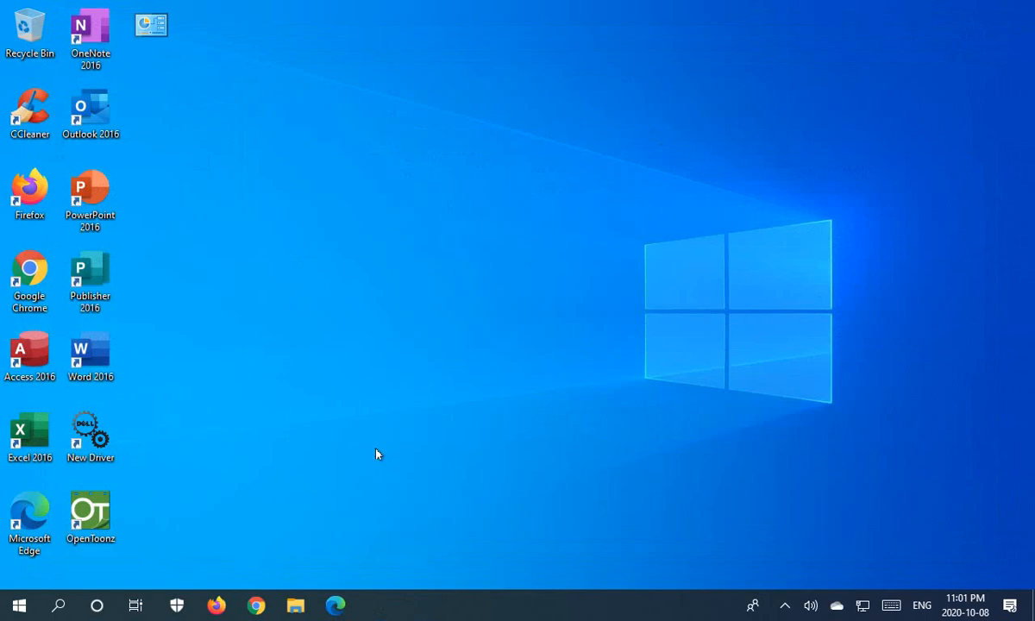
mouse_move(79, 569)
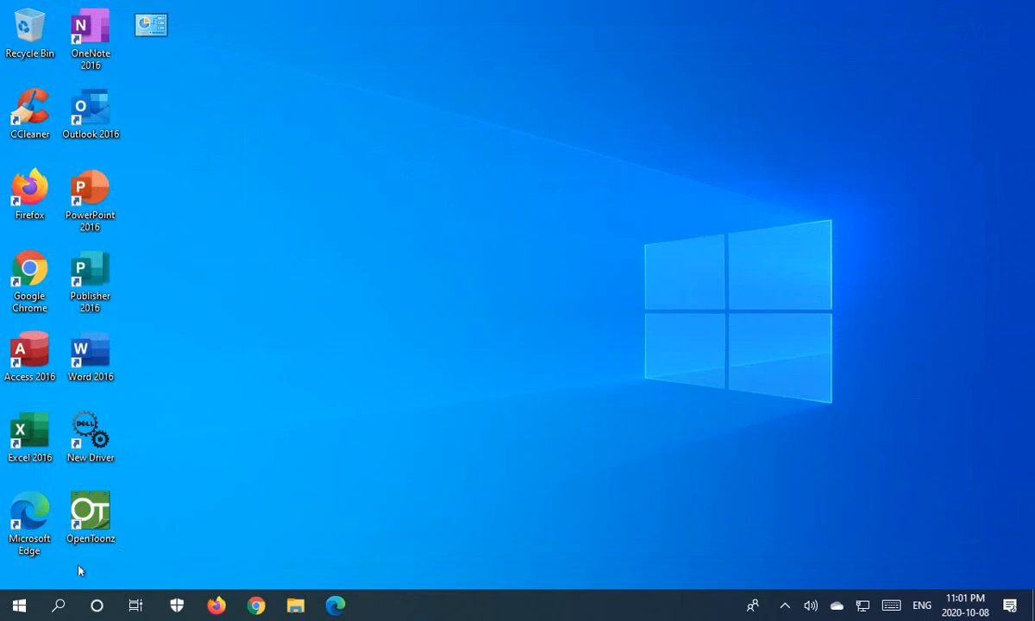
left_click(20, 604)
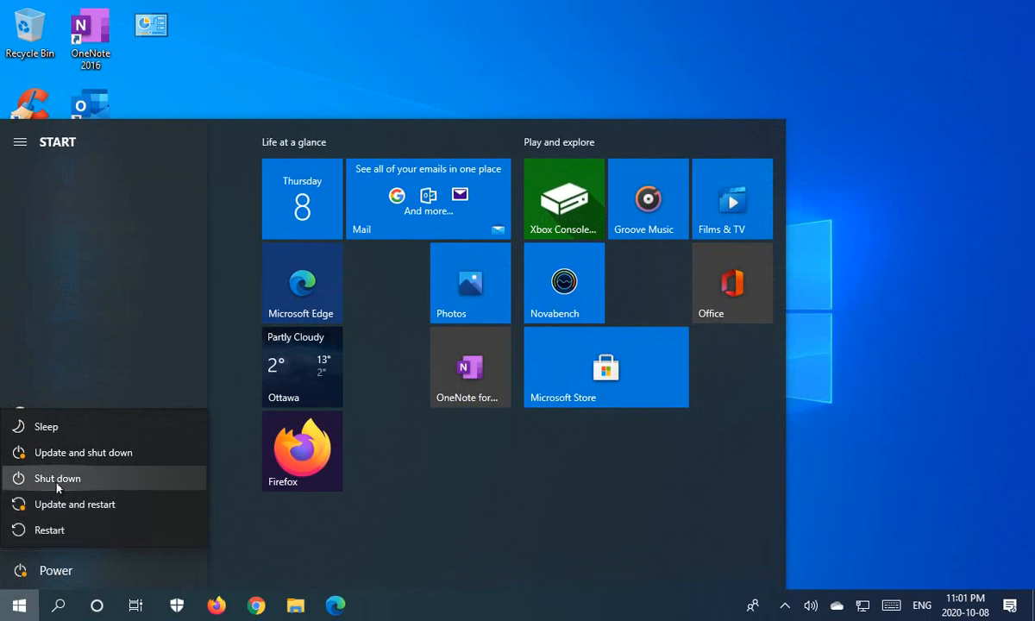
mouse_move(73, 478)
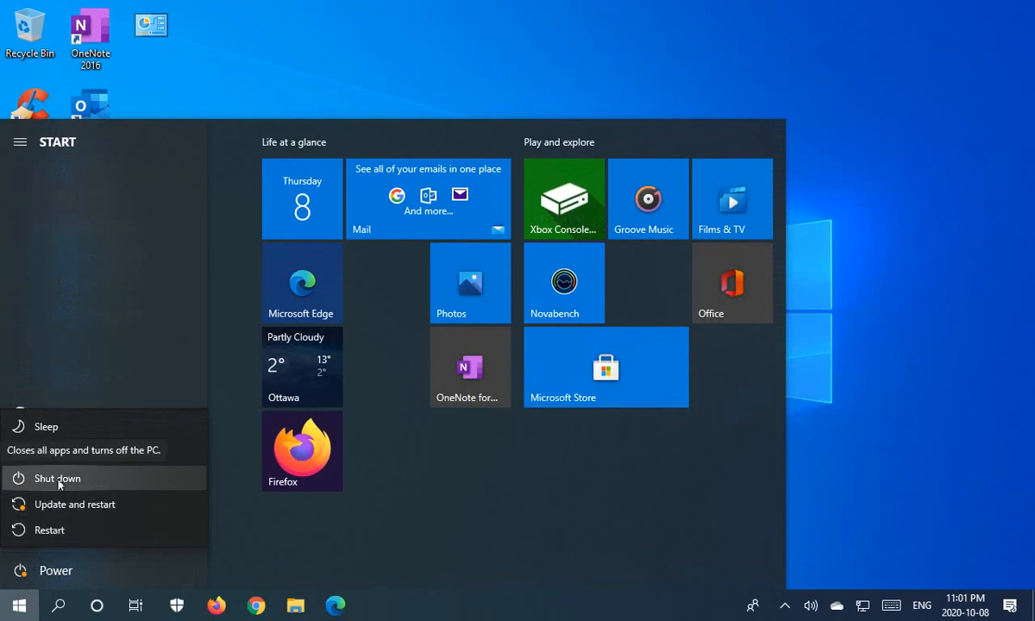